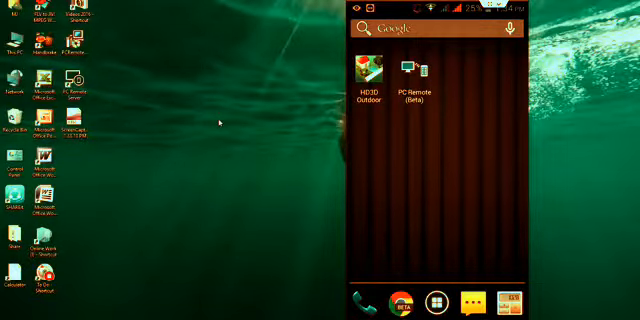
- Search Google for 'pcremoteserver' and open the pcremoteserver.com result
click(435, 301)
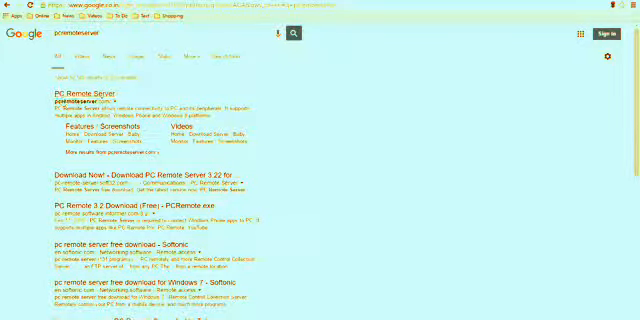
click(73, 88)
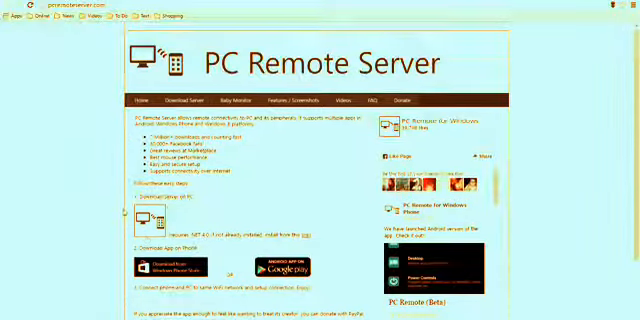
scroll(down, 3)
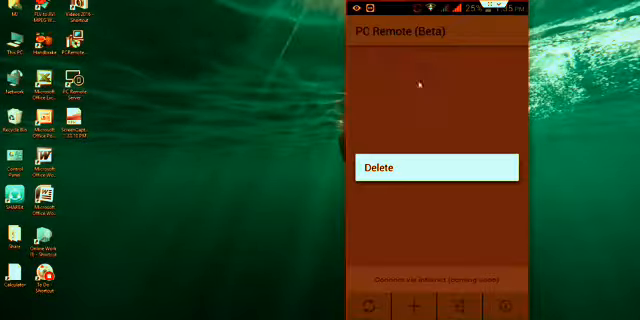
click(433, 167)
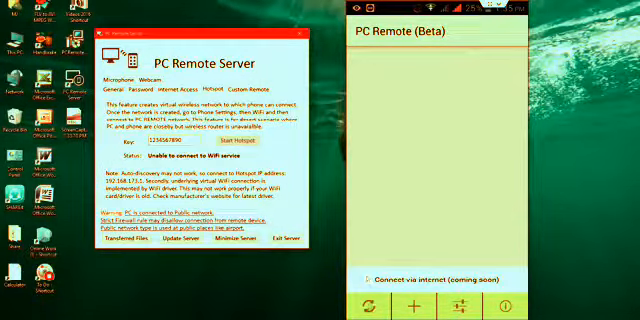
- Minimize the PC Remote Server window while leaving the server running
click(377, 303)
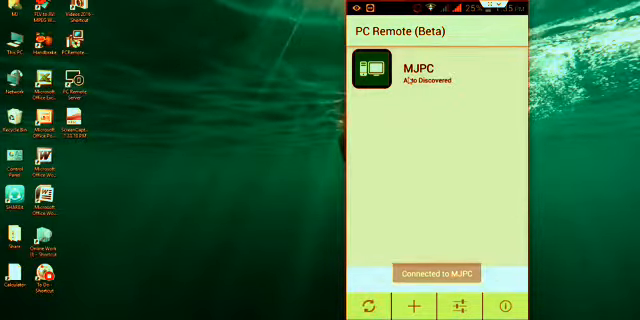
- Connect to the auto-discovered MJPC and show its control menu
click(438, 75)
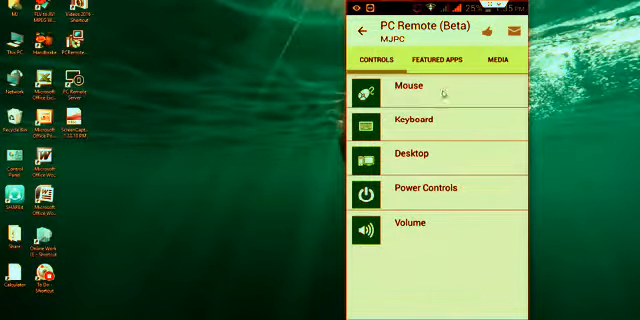